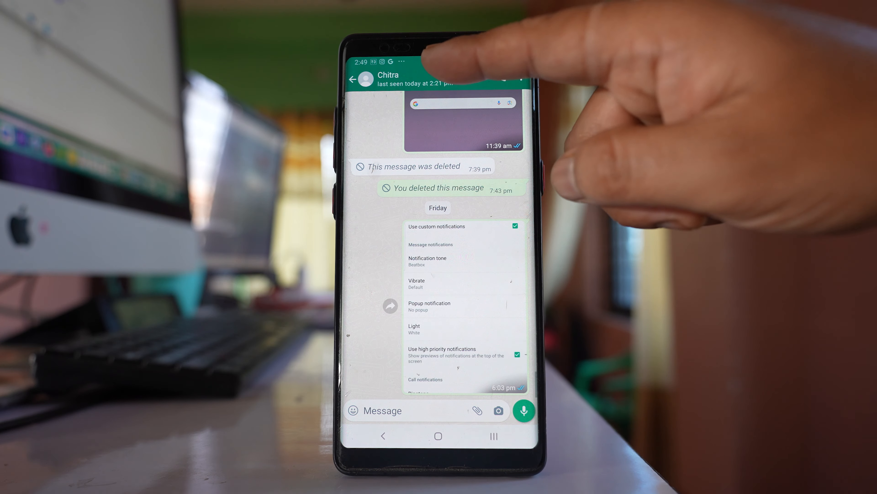
Step: Show Chitra's contact info and her custom notification settings (tone Beatbox, high priority)
{"action": "left_click", "coordinate": [389, 78]}
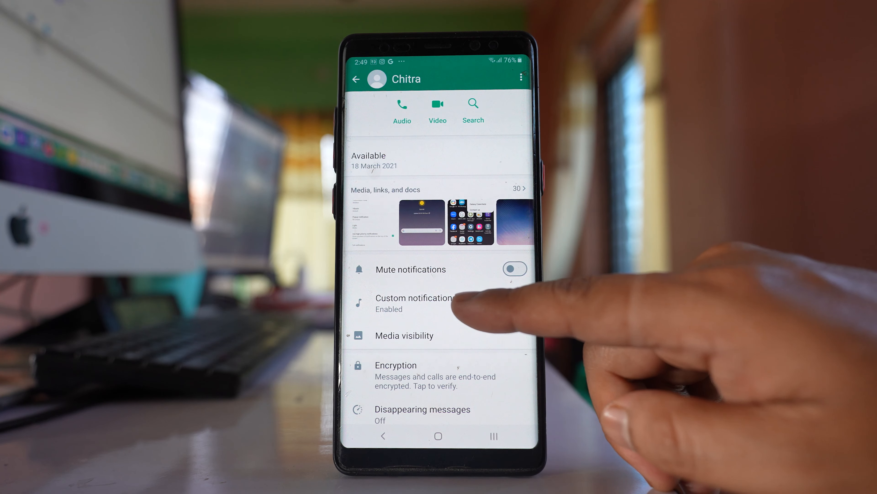
{"action": "left_click", "coordinate": [414, 302]}
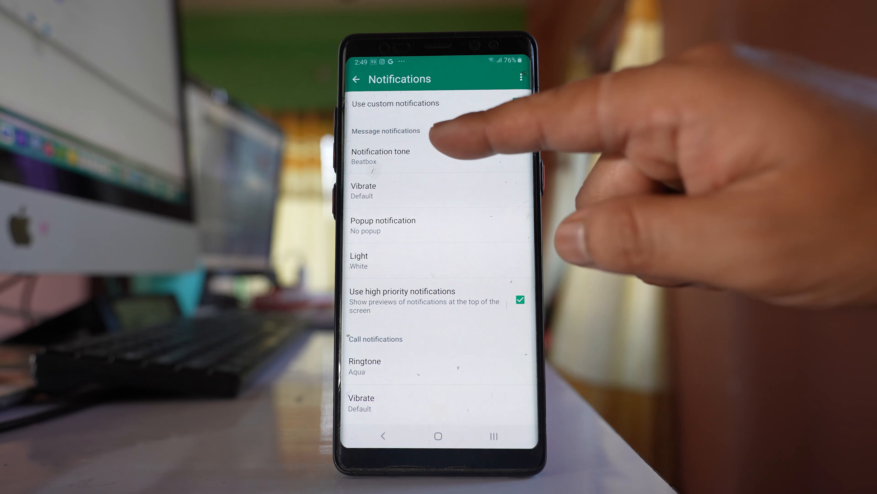
Step: Enable Use custom notifications for Chitra
{"action": "left_click", "coordinate": [518, 102]}
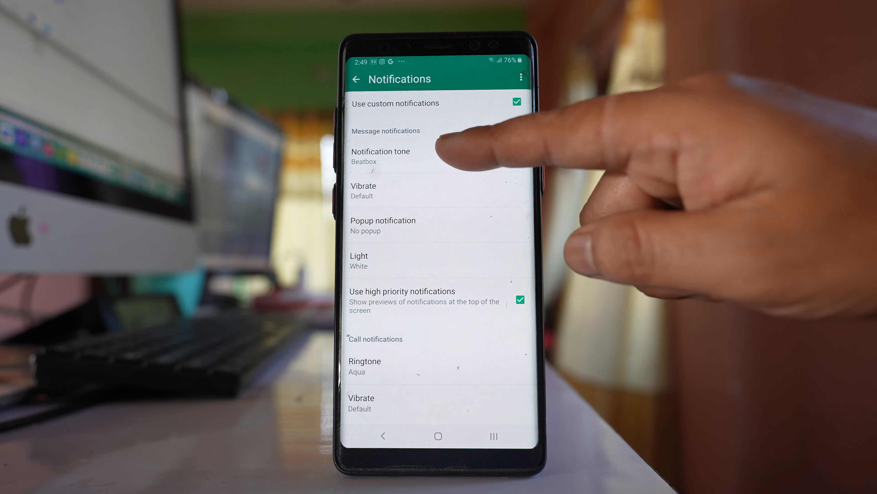
Step: Set Chitra's message notification tone to Beep-Beep
{"action": "left_click", "coordinate": [379, 156]}
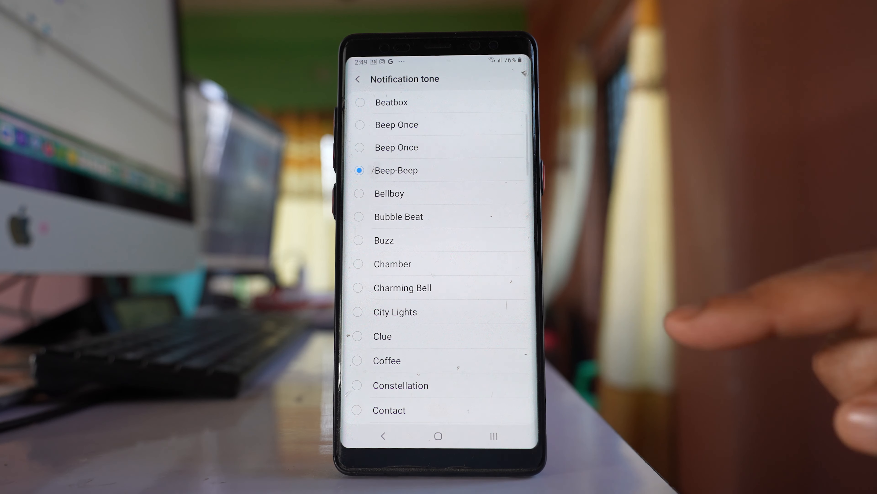
{"action": "left_click", "coordinate": [357, 79]}
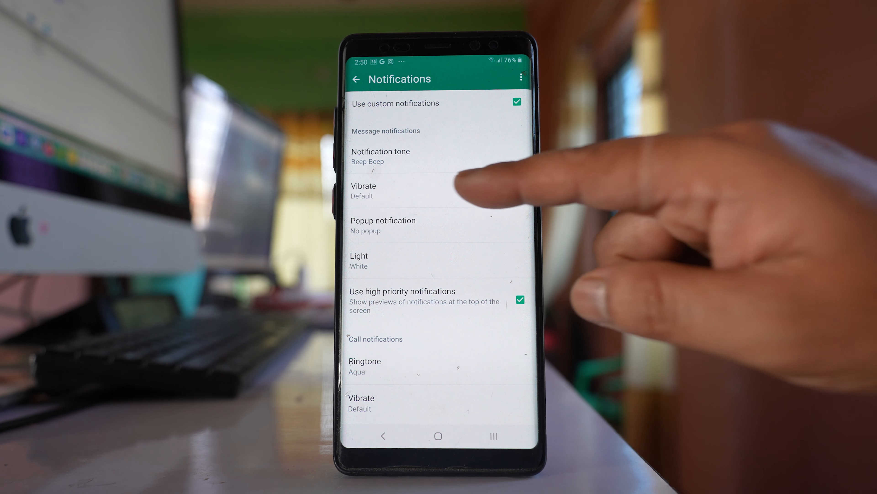
{"action": "left_click", "coordinate": [362, 190]}
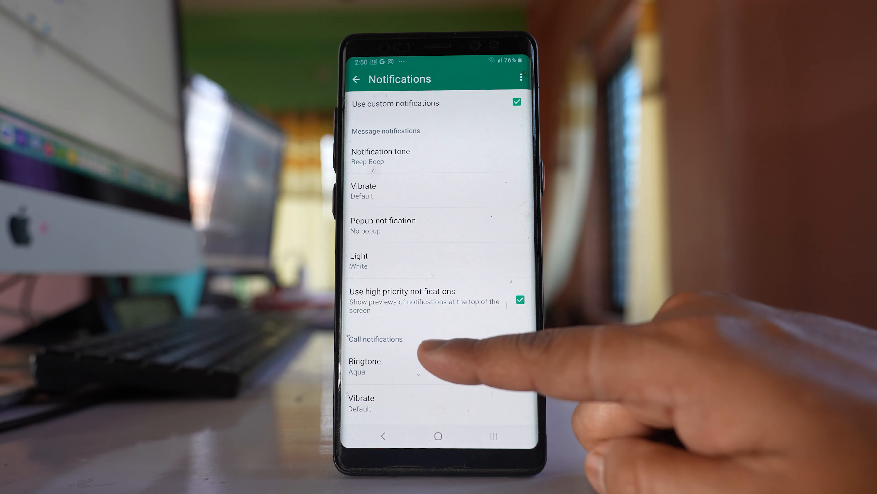
{"action": "mouse_move", "coordinate": [436, 358]}
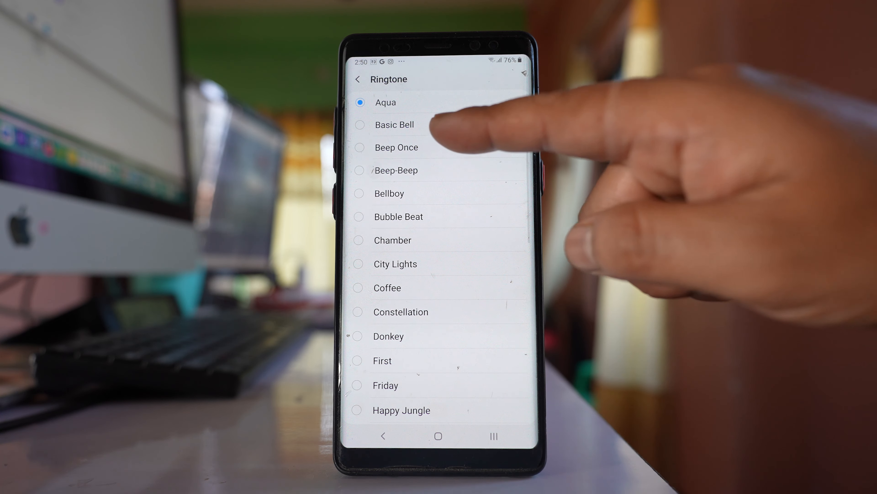
{"action": "mouse_move", "coordinate": [426, 239]}
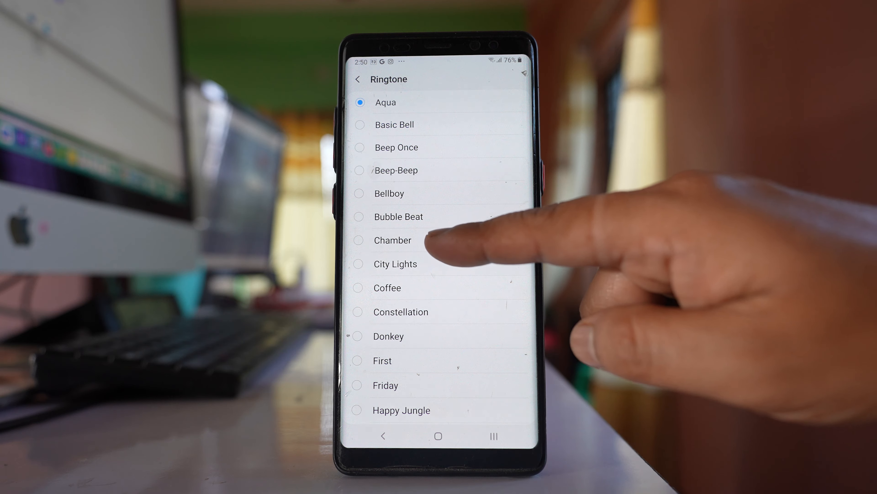
Step: Set Chitra's call ringtone to Chamber and return to her notification settings
{"action": "left_click", "coordinate": [359, 240]}
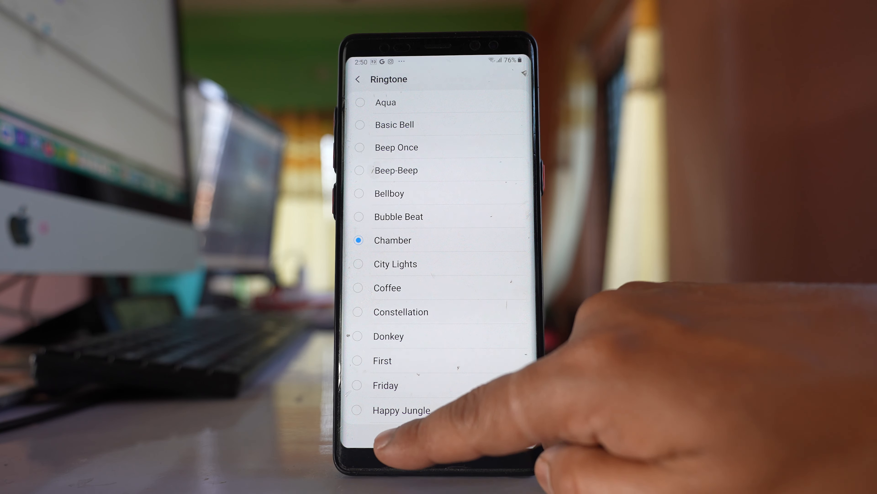
{"action": "left_click", "coordinate": [357, 79]}
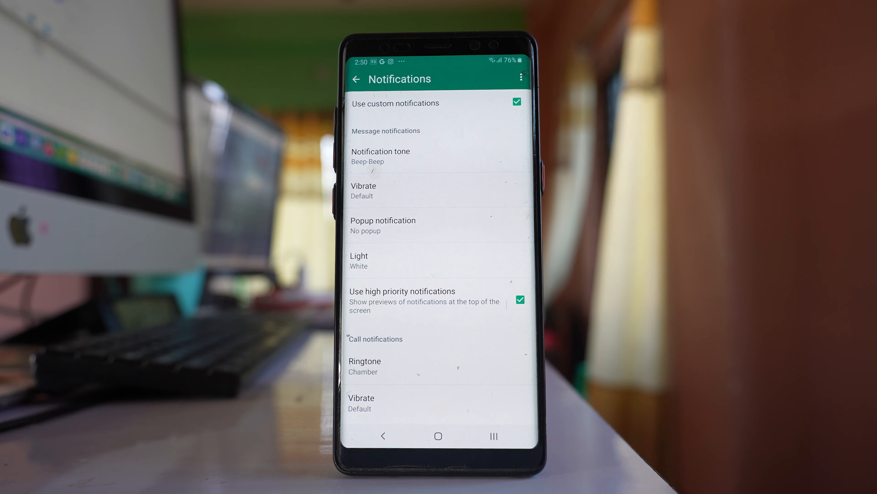